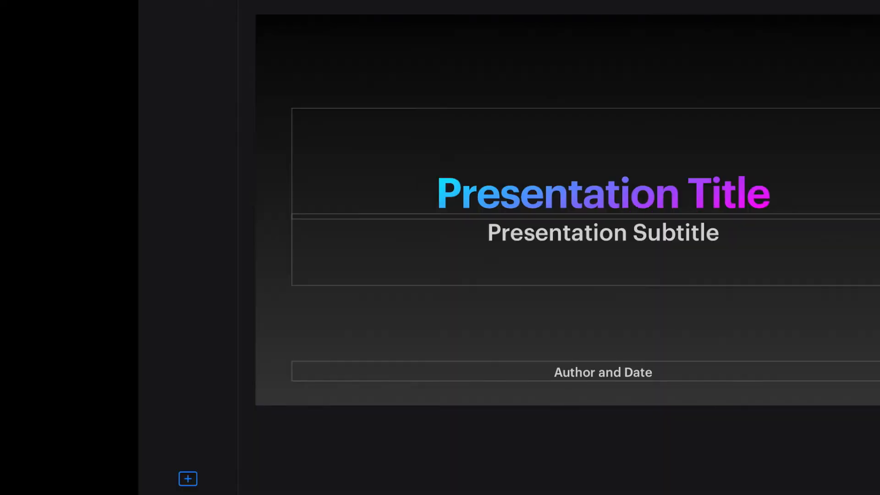
Step: Browse the new-slide layout thumbnails for the gradient-title presentation
left_click(188, 479)
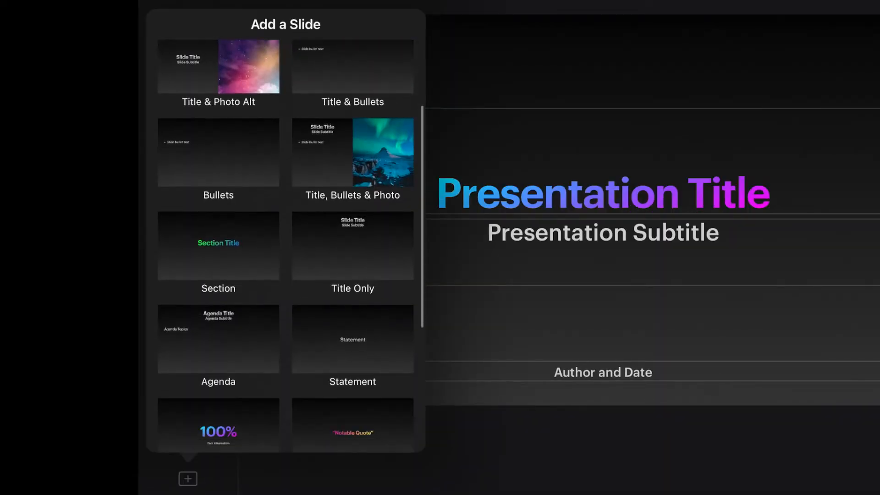
scroll("down", 3)
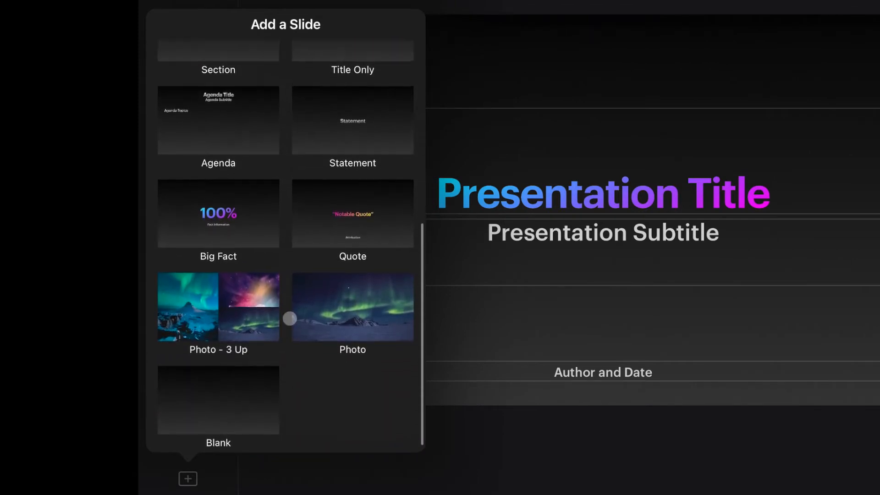
scroll("up", 3)
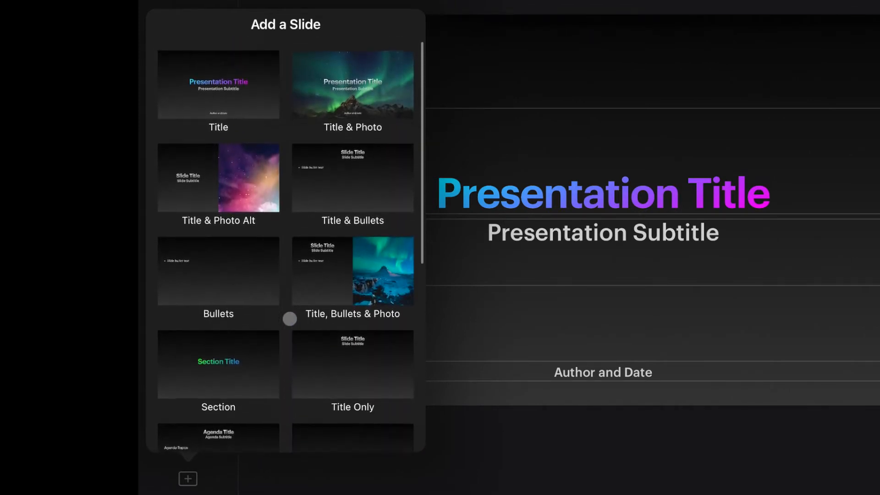
scroll("down", 3)
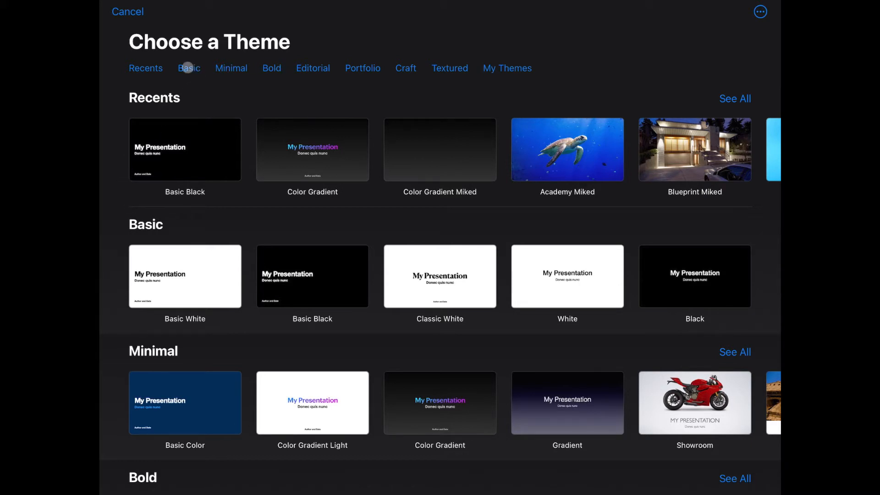
Step: Create Presentation 14 from the Basic category's Black theme
left_click(189, 68)
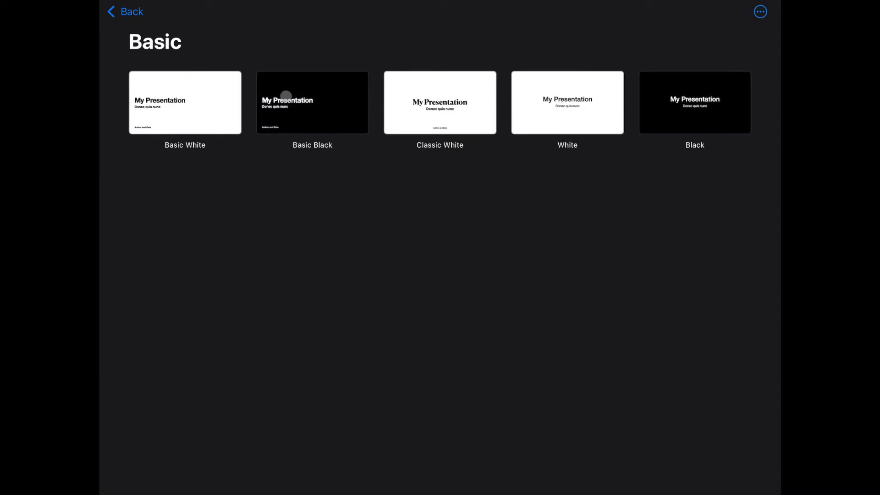
mouse_move(730, 102)
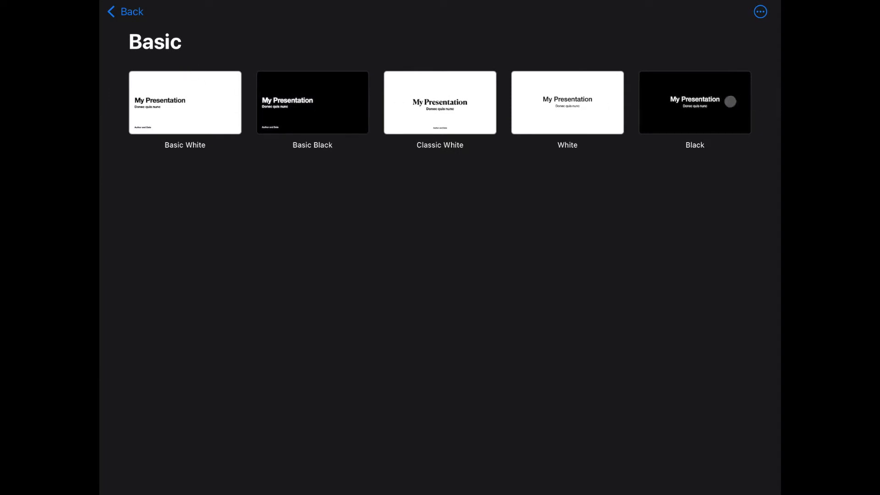
left_click(695, 102)
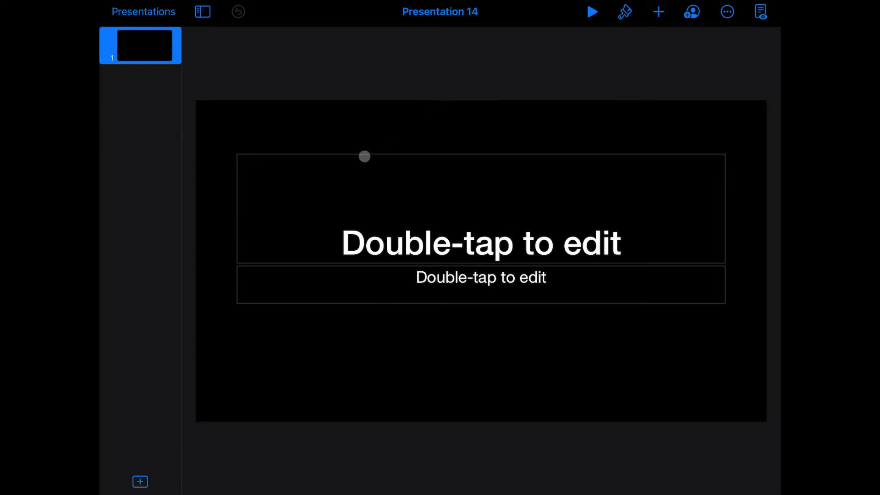
Step: Enter Edit Slide Layout mode from the Format options, showing Title & Subtitle
left_click(625, 11)
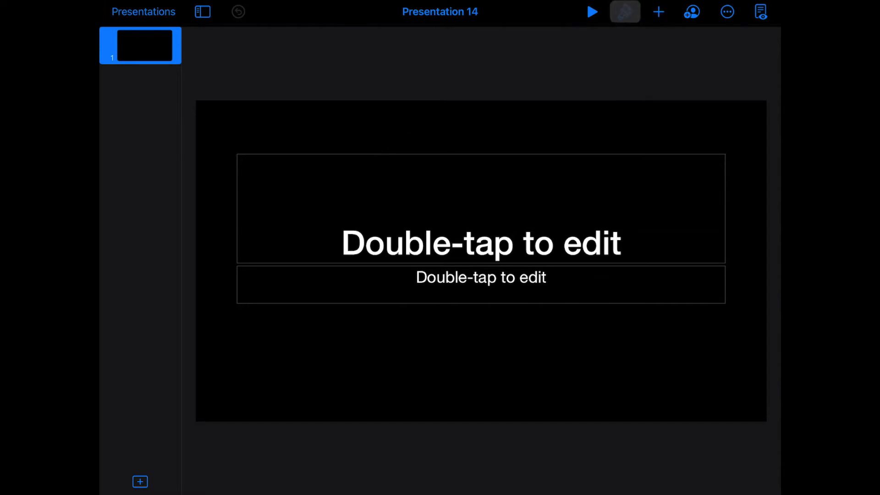
left_click(625, 11)
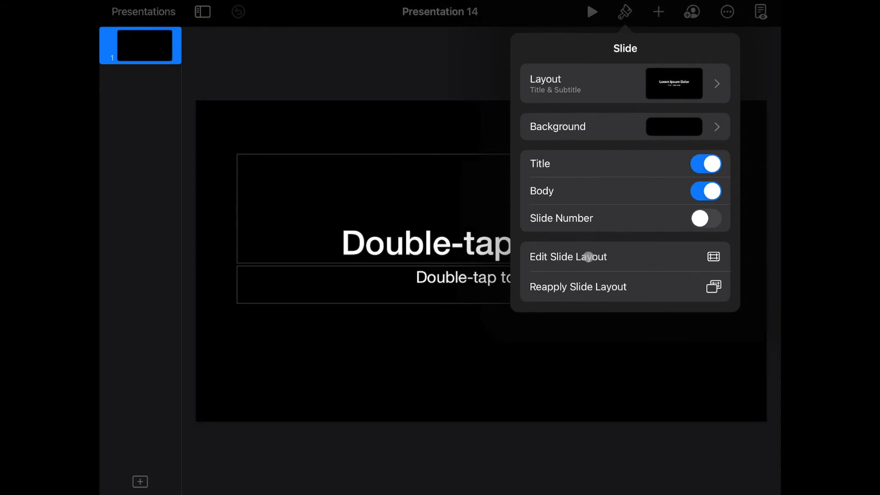
left_click(568, 257)
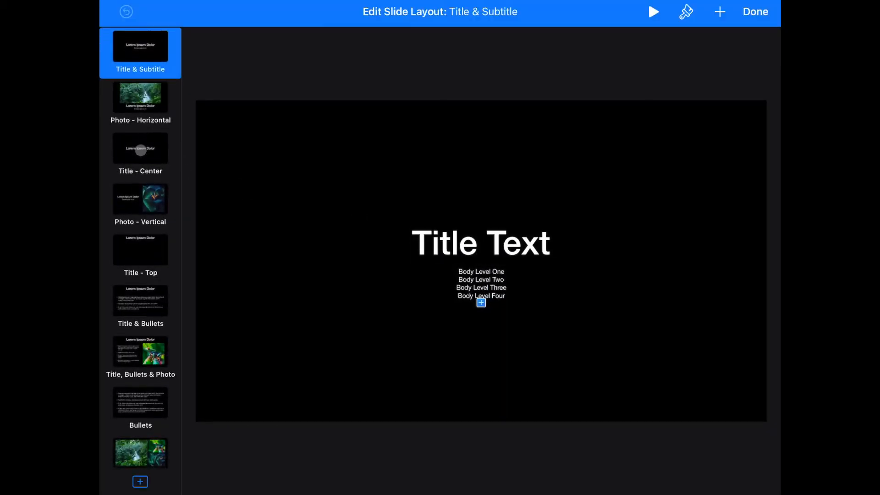
Step: Reorder the layout sidebar so Blank comes first, then Photo, then Title & Subtitle
scroll("down", 3)
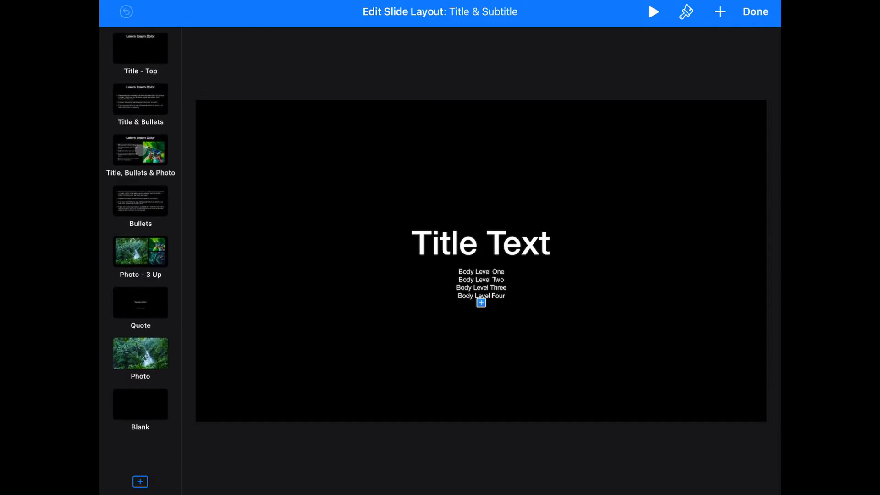
scroll("down", 3)
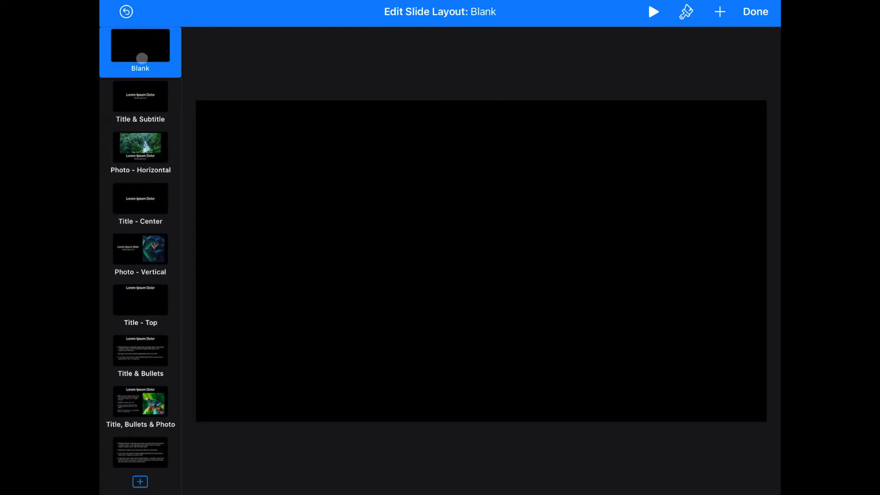
scroll("down", 3)
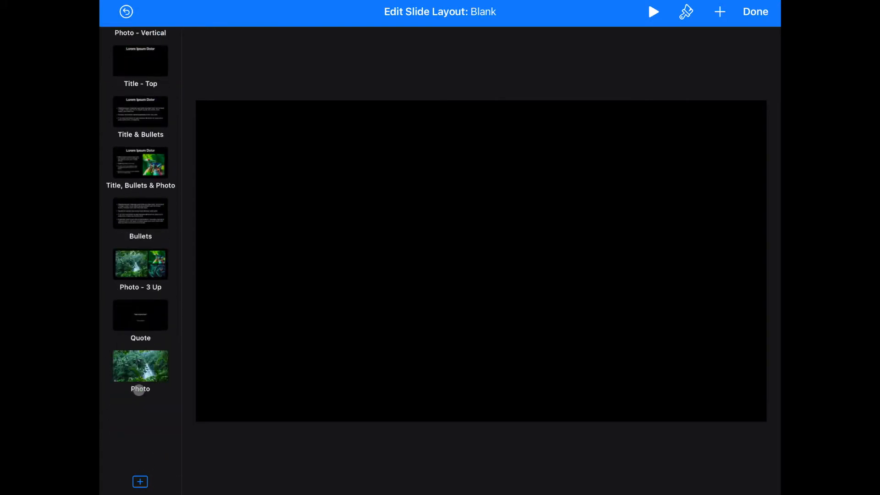
left_click(140, 370)
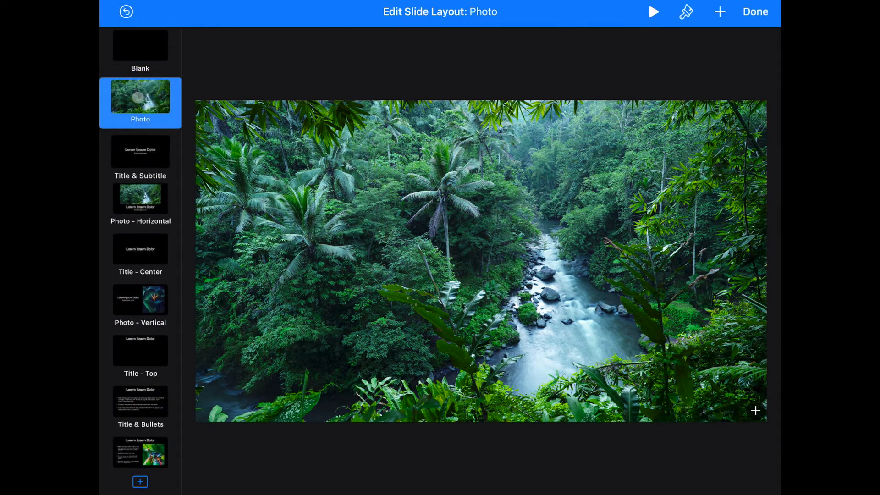
left_click(140, 45)
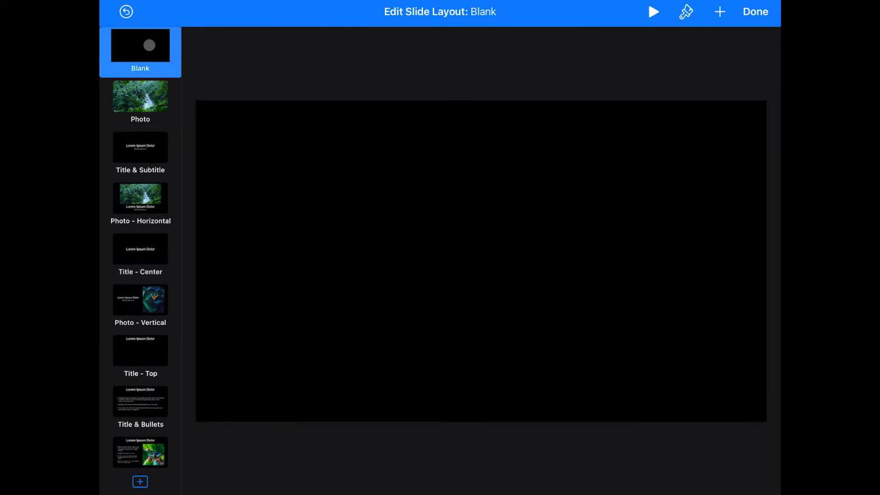
left_click(140, 95)
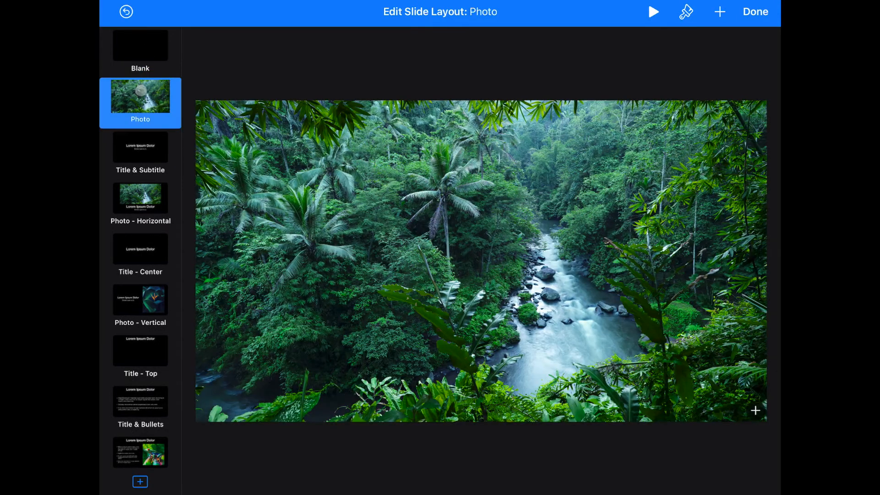
left_click(140, 148)
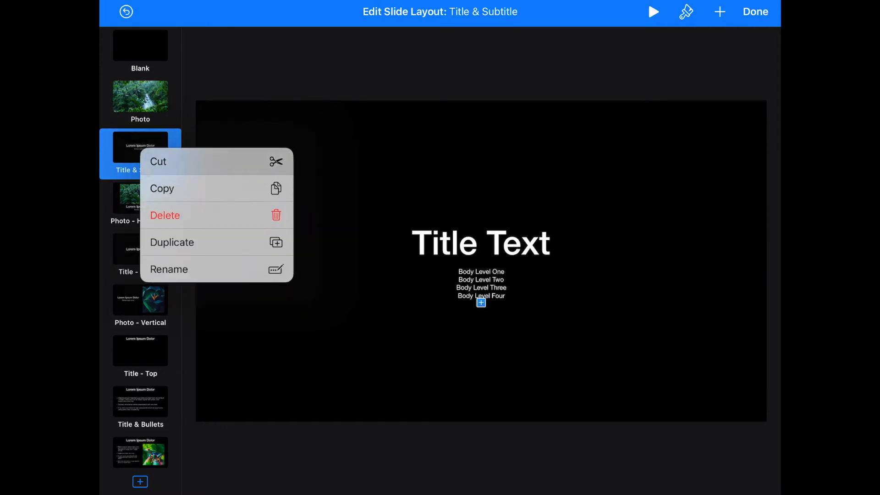
Step: Delete the Title & Subtitle and Photo - Horizontal layouts
left_click(165, 215)
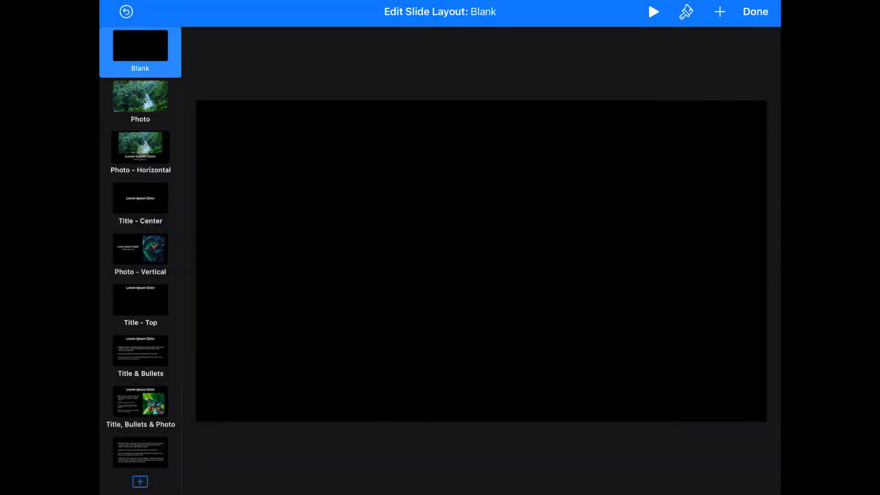
left_click(141, 147)
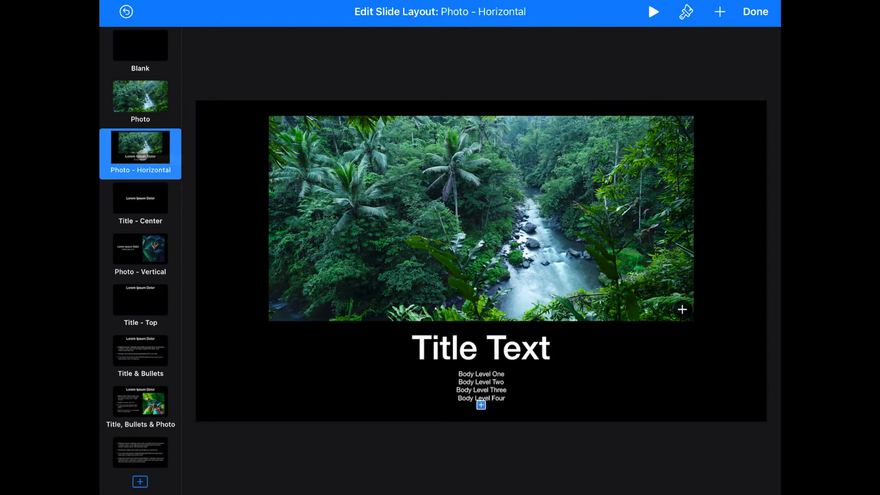
left_click(140, 198)
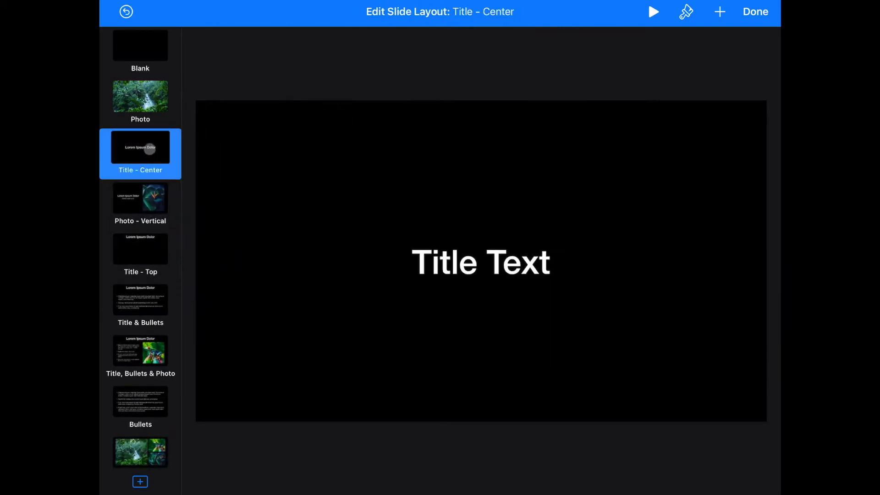
left_click(140, 198)
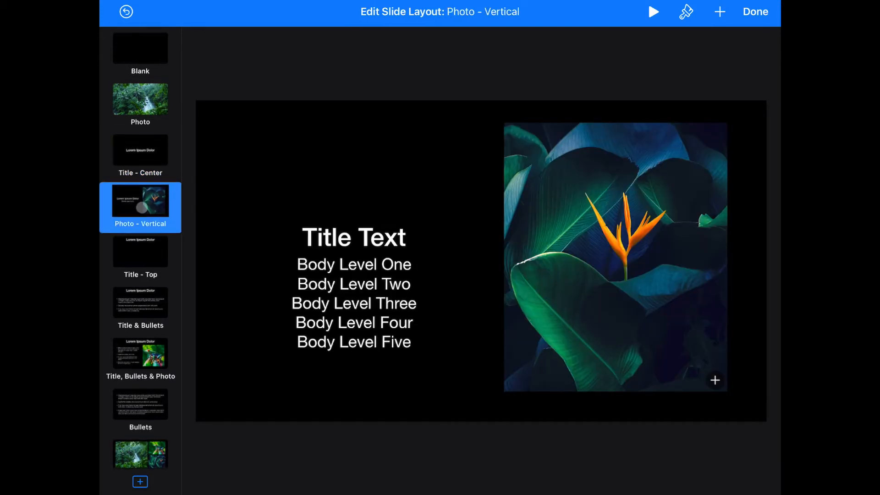
Step: Remove Title - Top and the bullet-based layouts, leaving six layouts through Quote
left_click(140, 251)
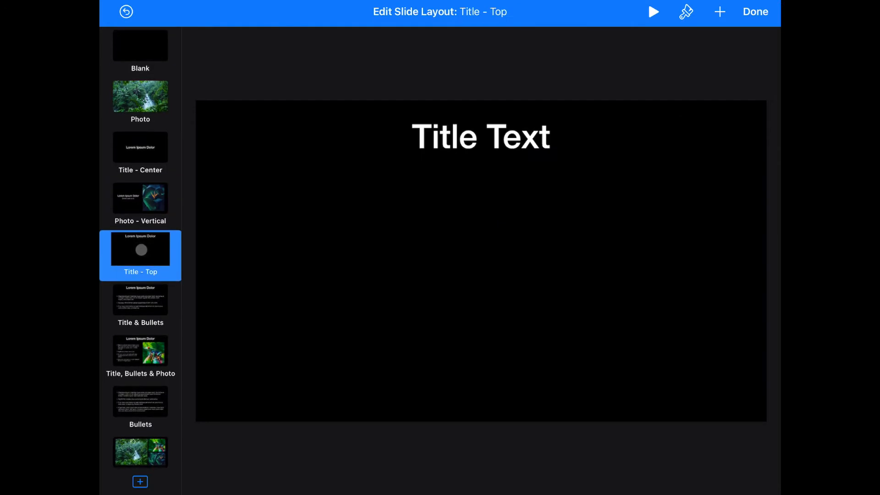
right_click(140, 248)
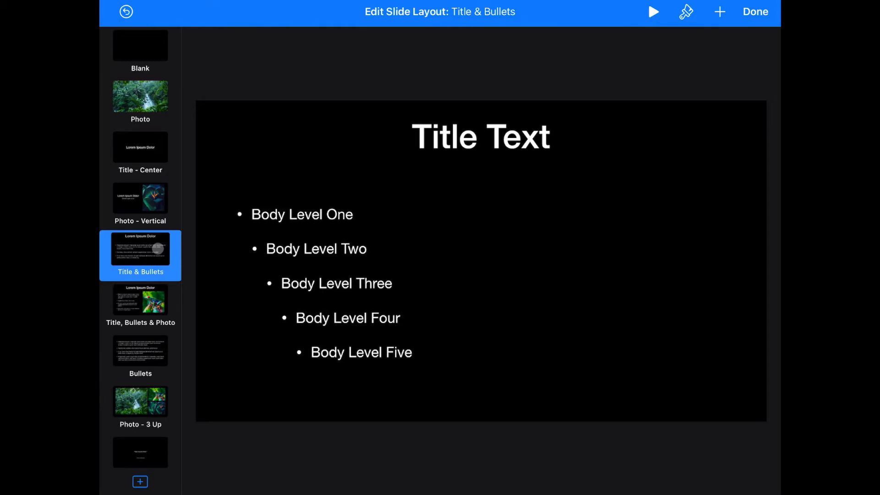
left_click(140, 300)
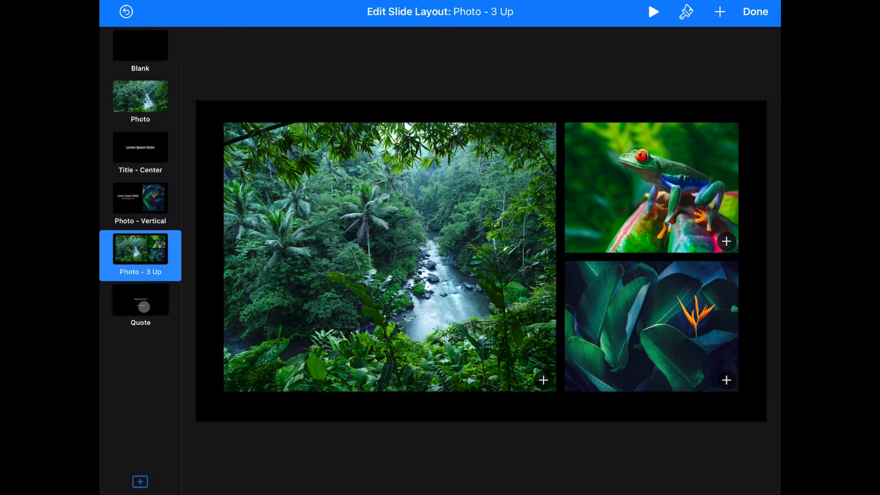
left_click(141, 299)
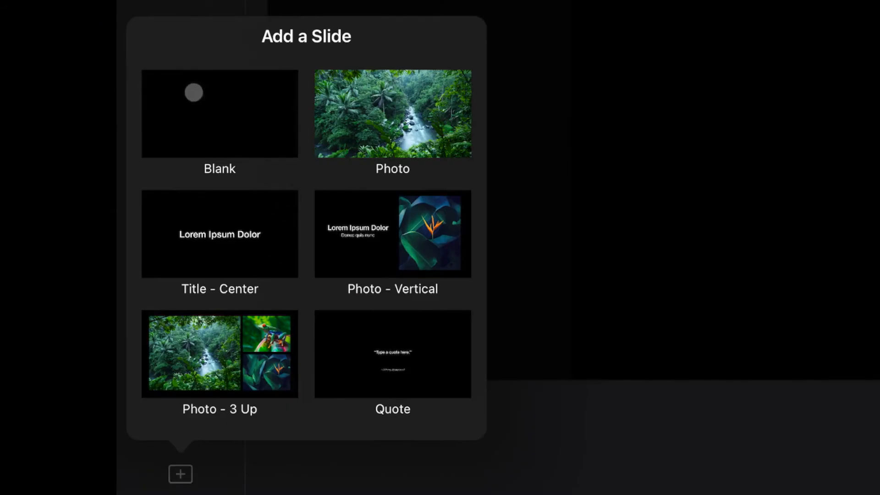
mouse_move(225, 247)
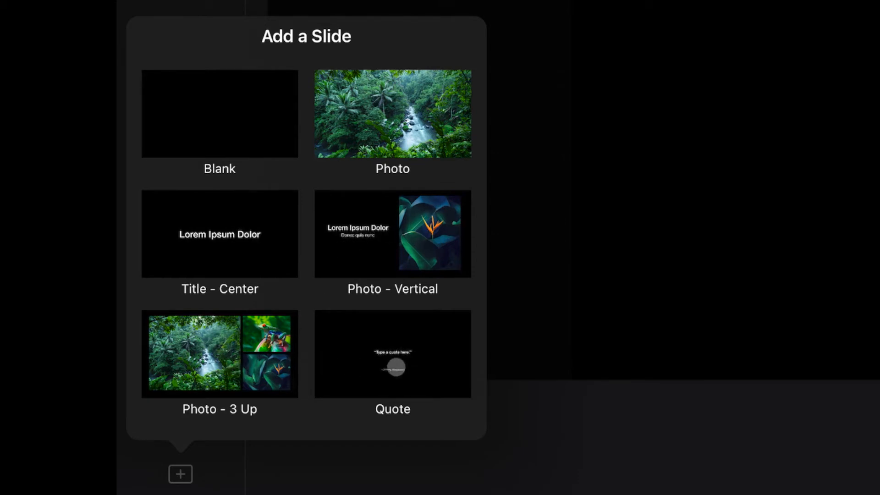
mouse_move(300, 224)
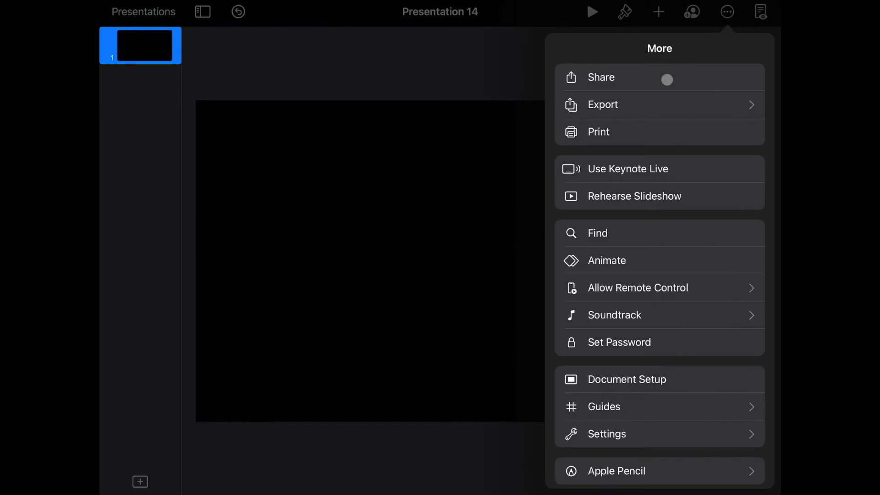
Step: Export Presentation 14 as a Keynote Theme and add it to the Theme Chooser
left_click(602, 105)
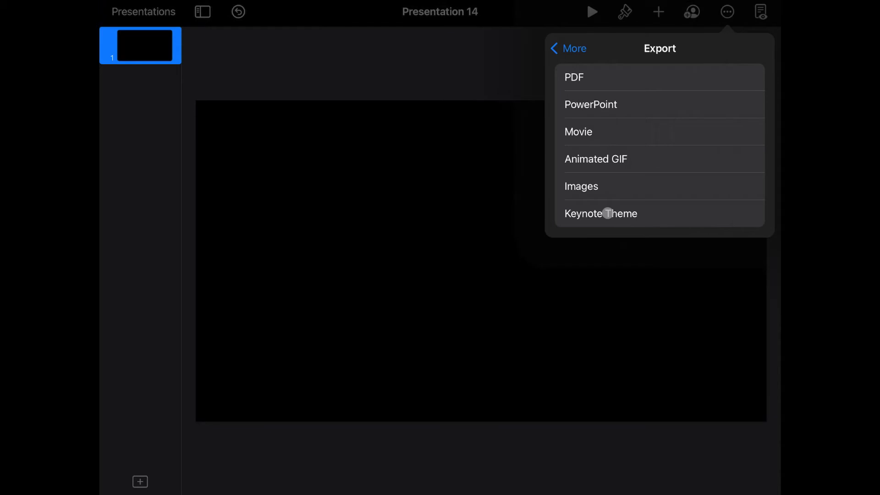
left_click(600, 213)
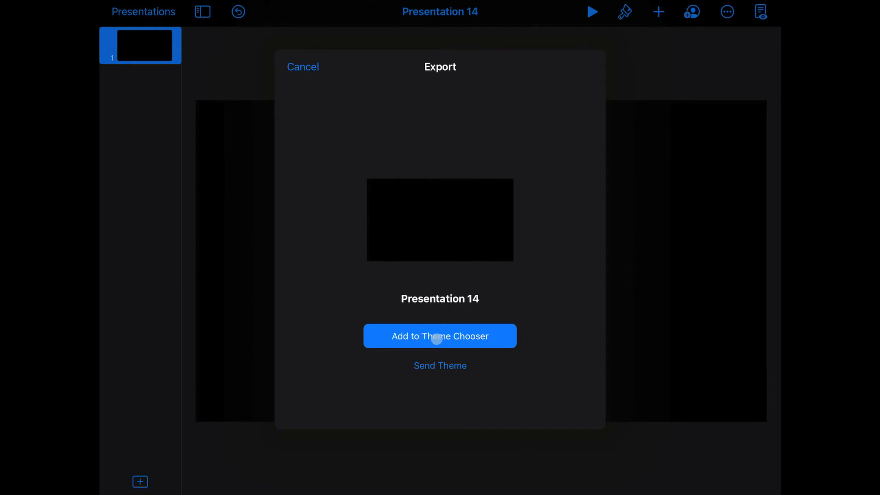
left_click(439, 335)
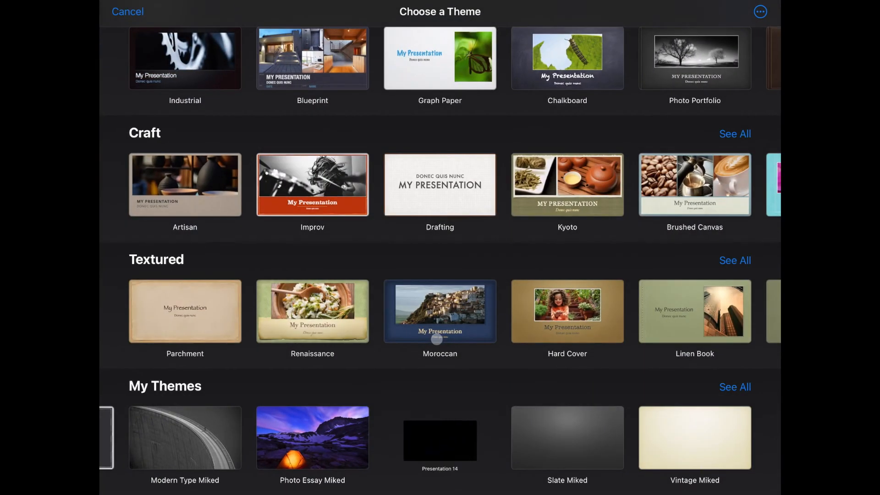
Step: Rename the saved theme to 'Black Miked', then cancel back to Recents
scroll("down", 3)
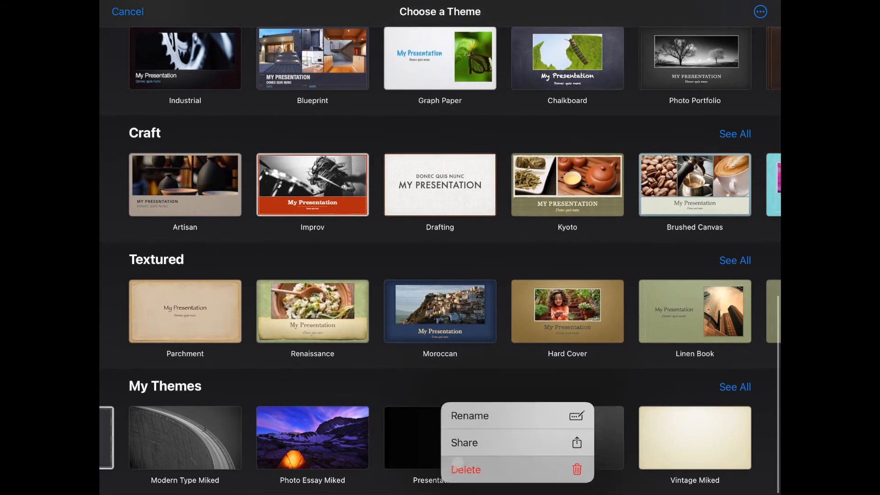
left_click(470, 416)
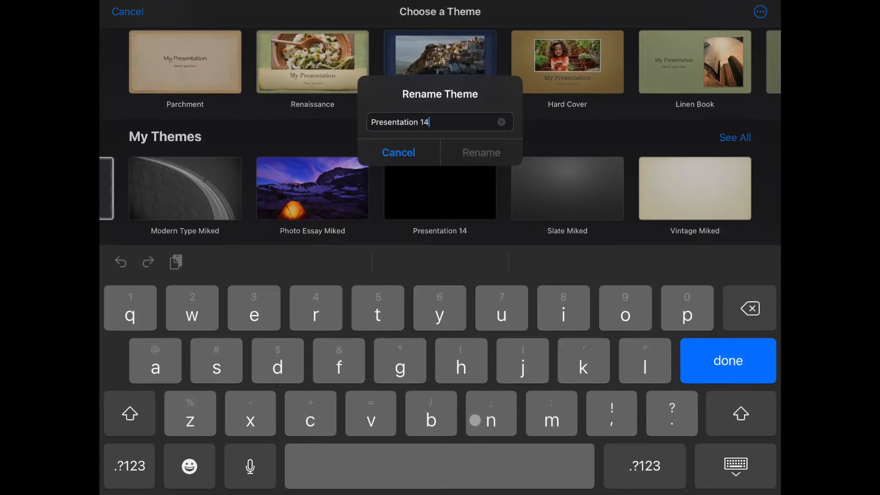
left_click(500, 122)
type("Blac")
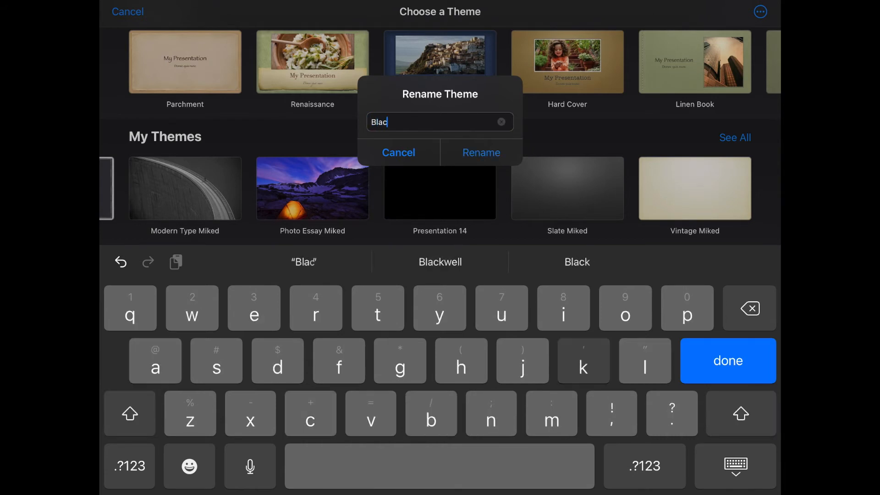
type("k Mik")
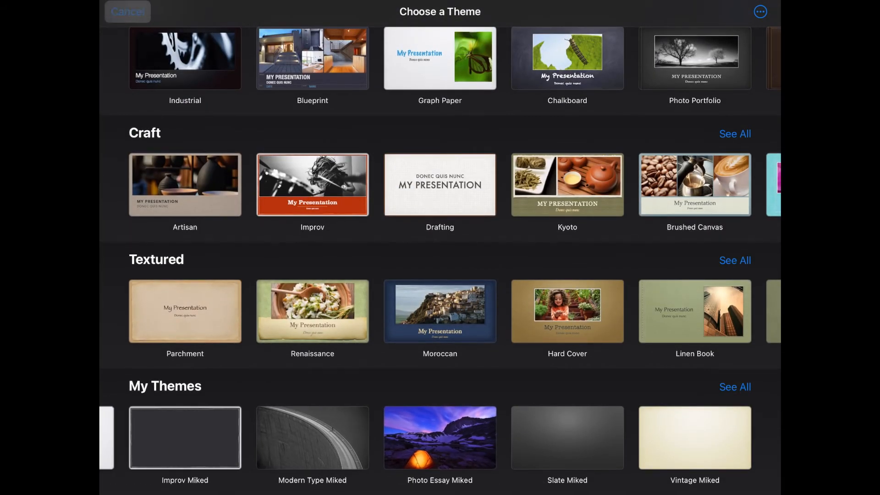
left_click(127, 11)
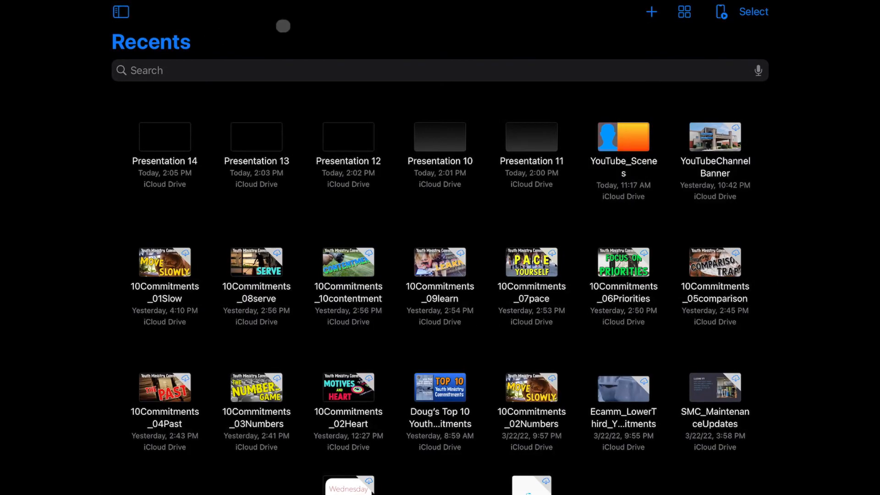
Step: Create Presentation 15 from My Themes' Black Miked and view its six layouts
left_click(651, 11)
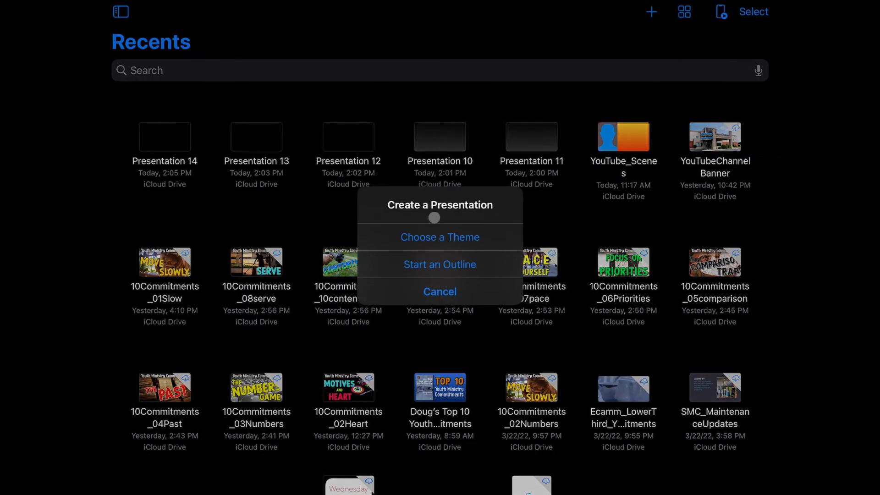
left_click(440, 237)
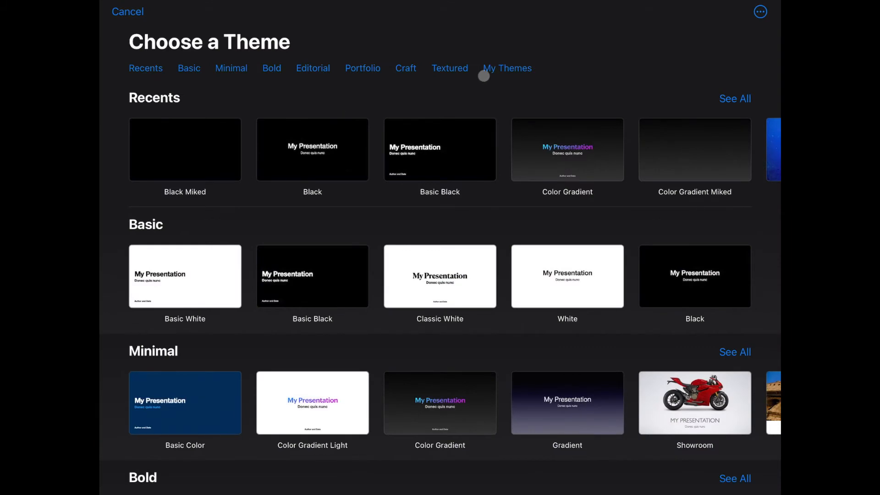
left_click(506, 68)
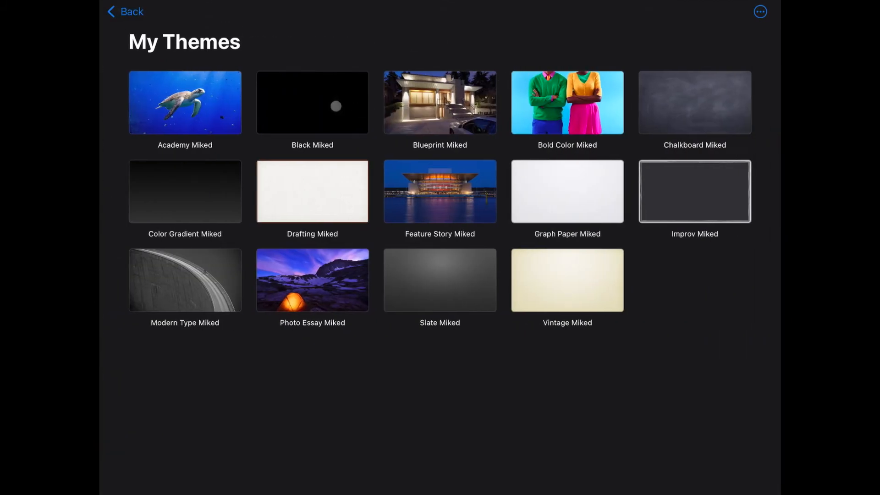
left_click(312, 102)
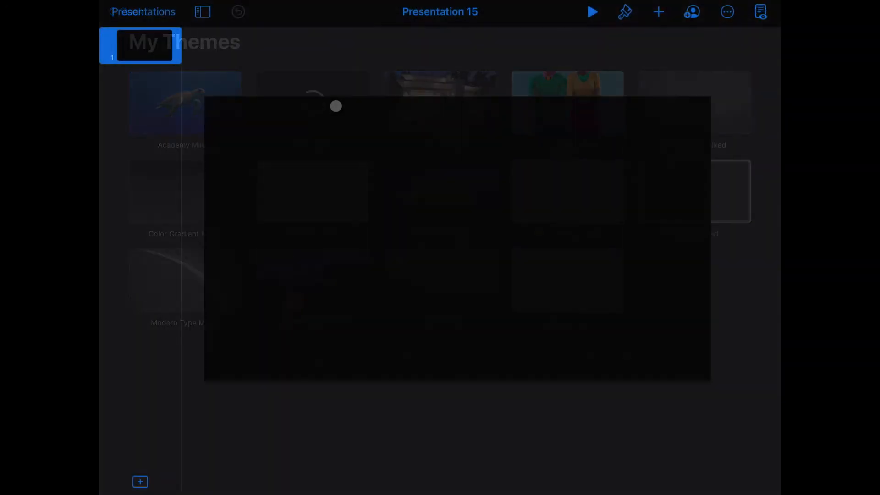
left_click(140, 482)
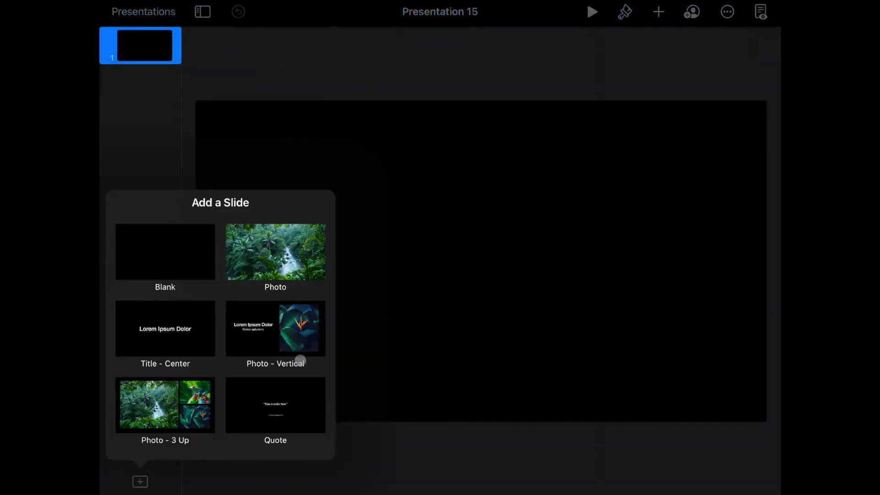
mouse_move(200, 277)
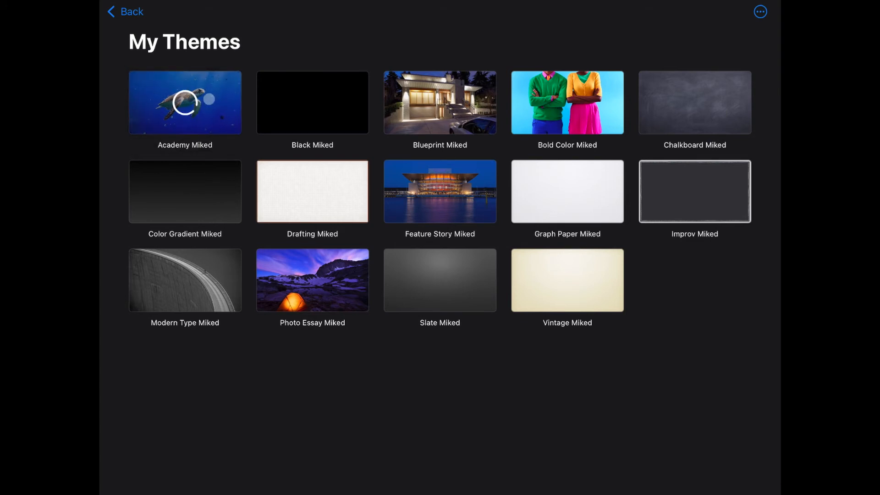
Step: Create Presentation 17 from Academy Miked and add a Palette layout slide
left_click(185, 102)
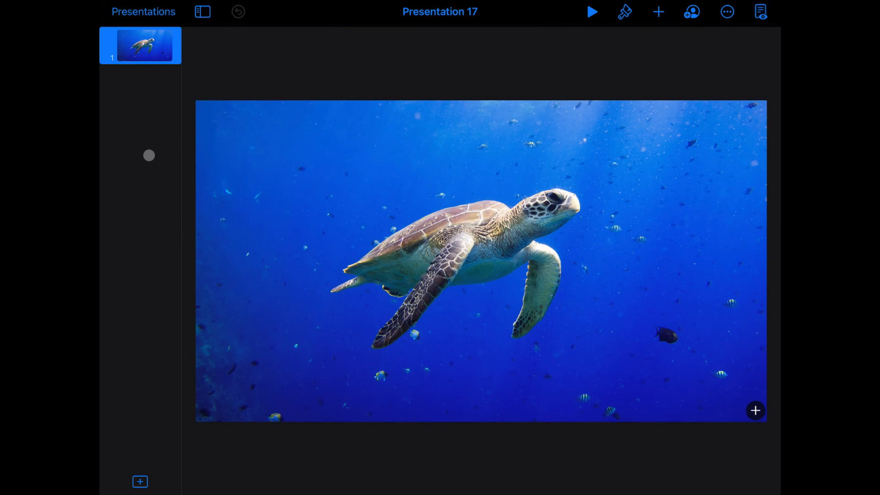
left_click(139, 481)
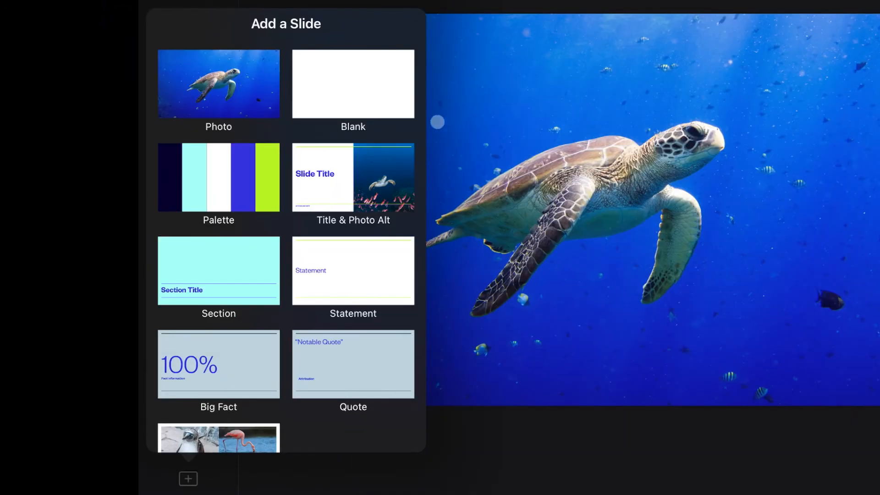
mouse_move(358, 78)
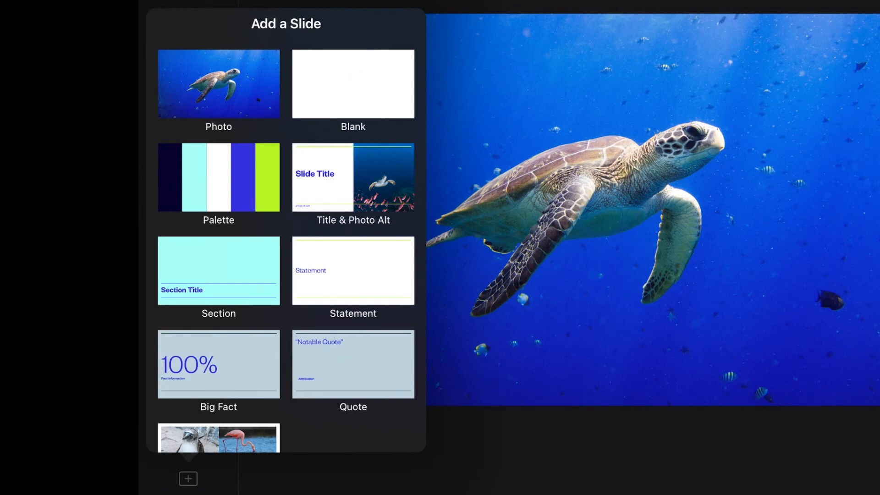
mouse_move(240, 184)
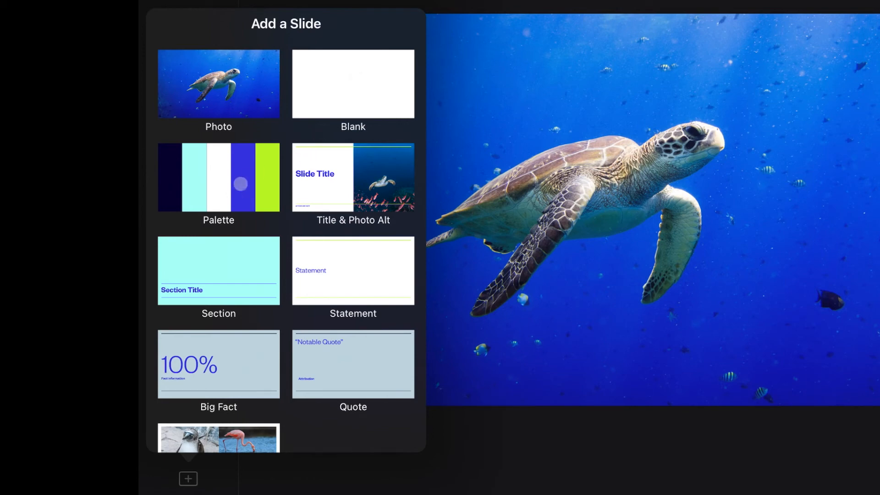
left_click(219, 177)
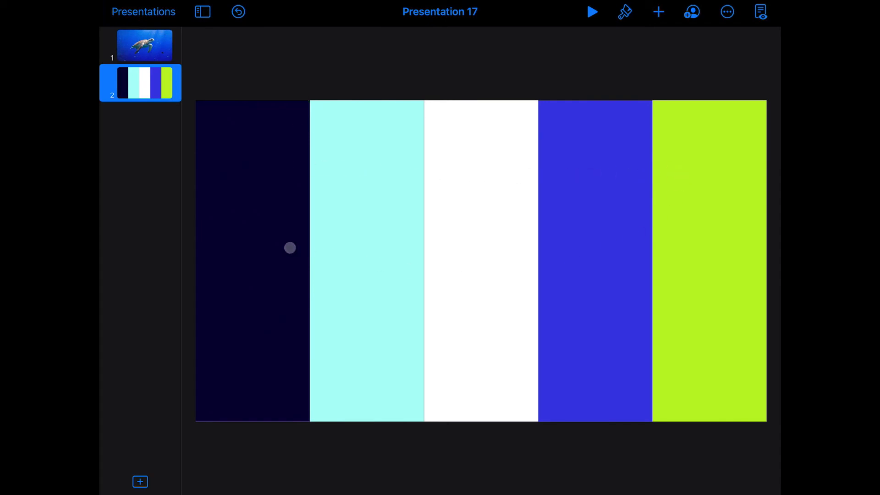
mouse_move(698, 194)
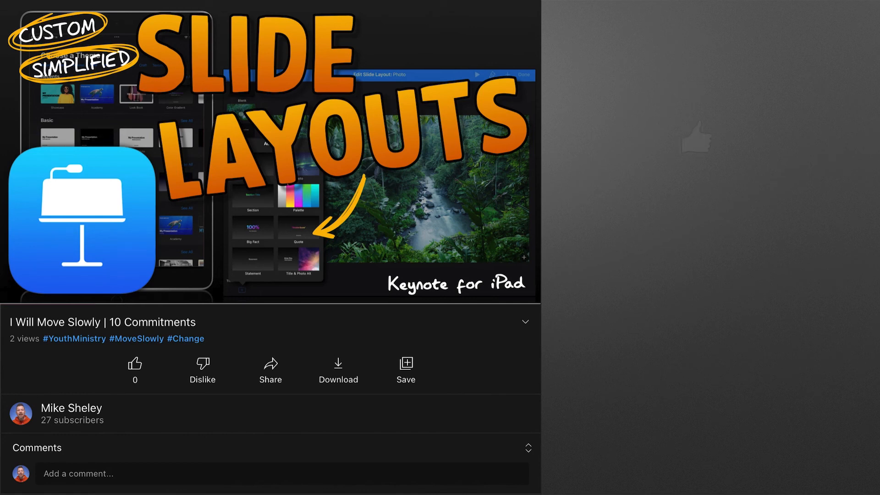
left_click(135, 363)
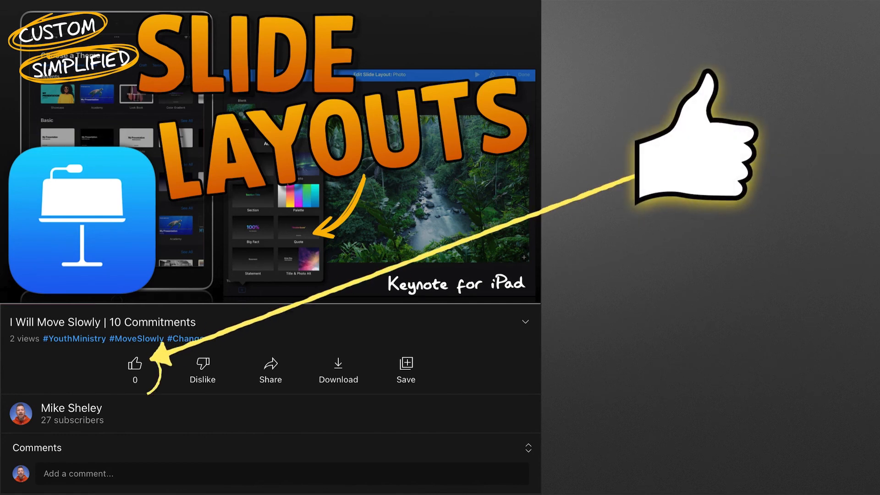